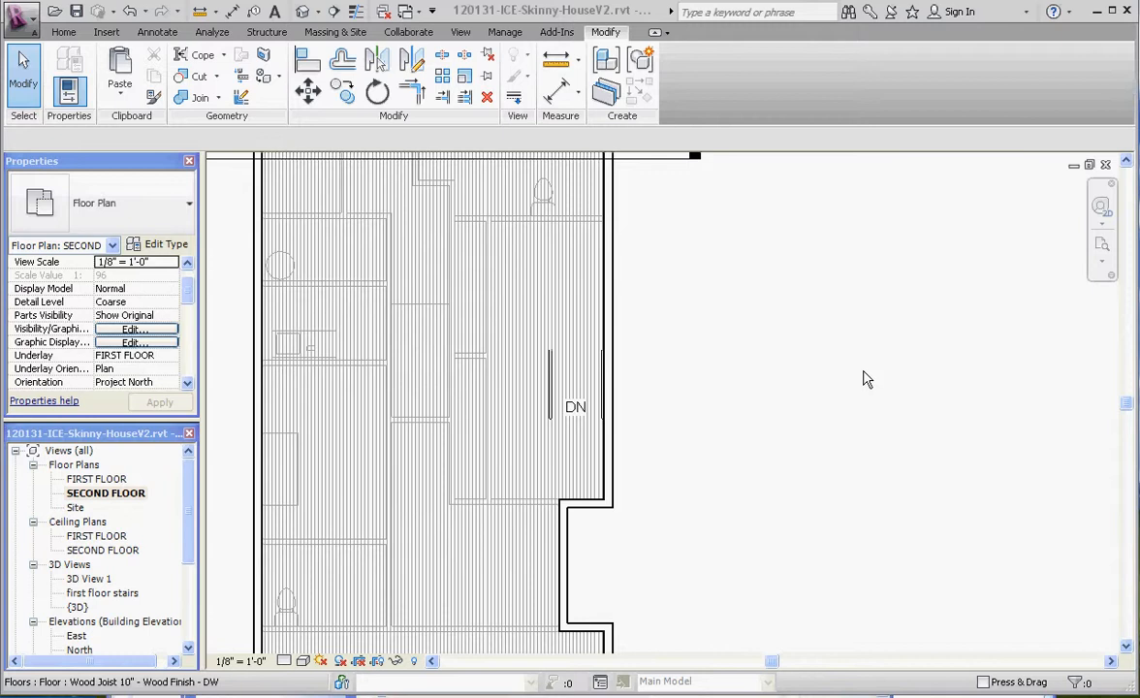
mouse_move(857, 385)
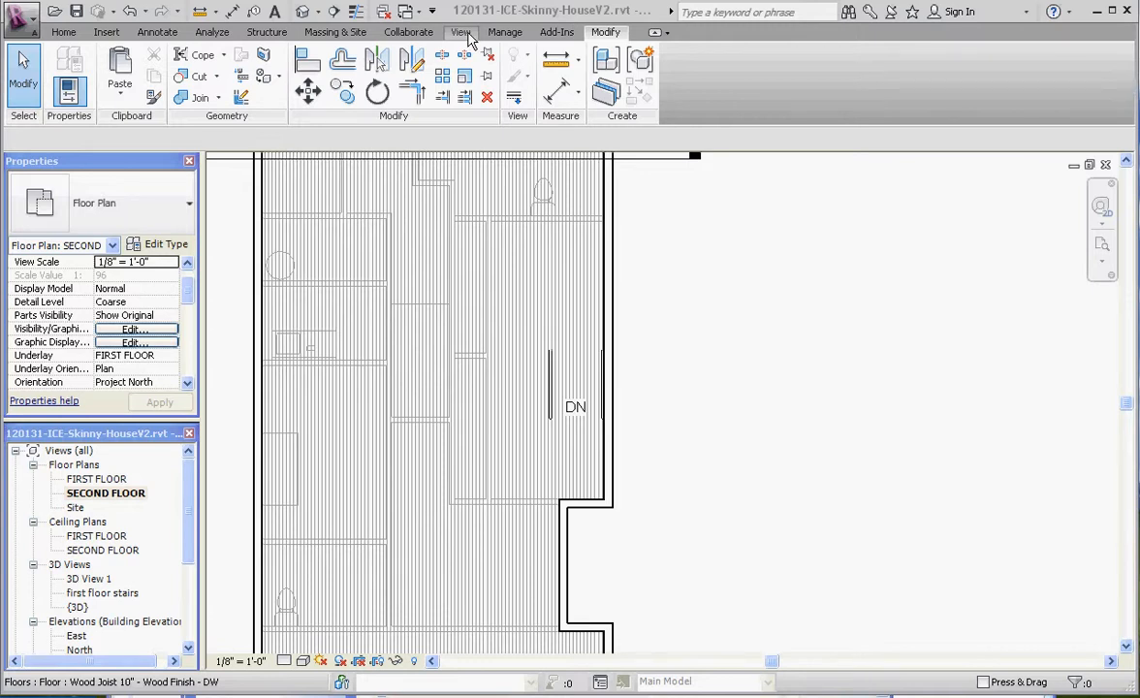
Save the project and place a camera facing the second-floor stair railings, widening its crop
left_click(467, 32)
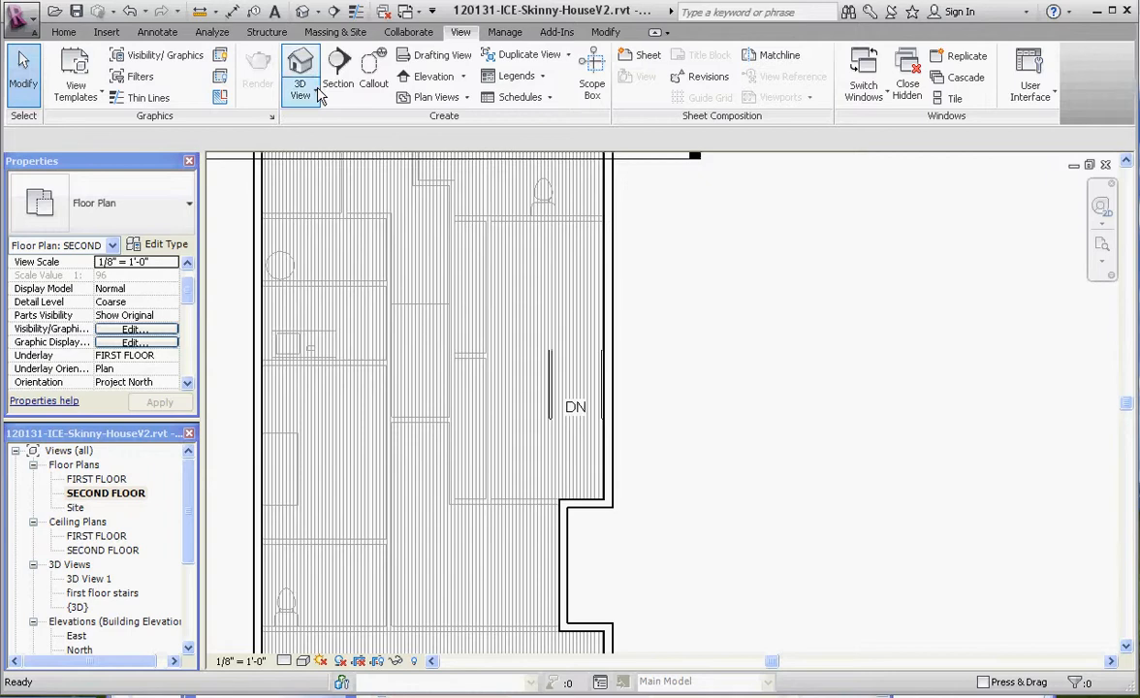
left_click(303, 73)
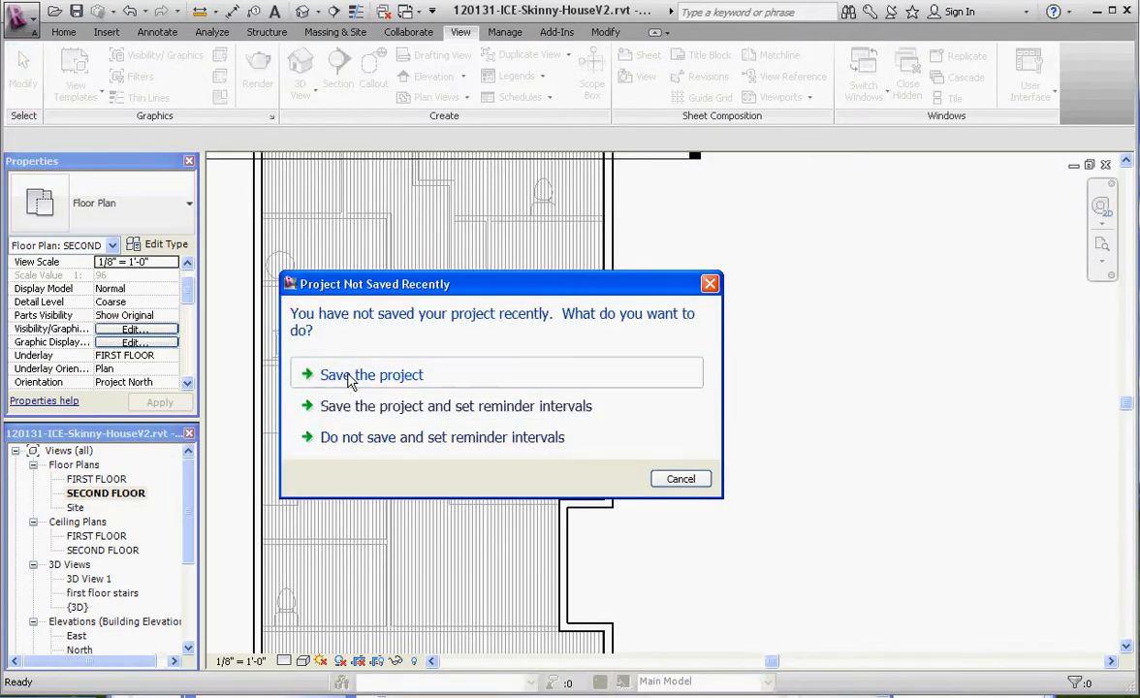
left_click(370, 374)
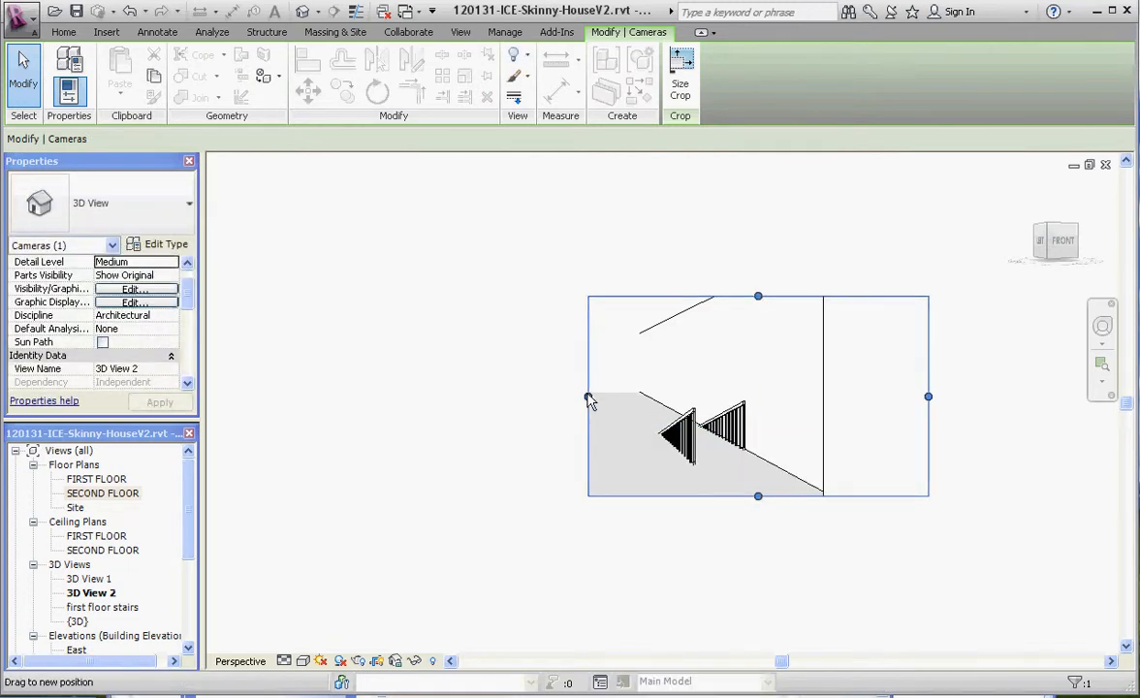
left_click_drag(587, 396, 438, 395)
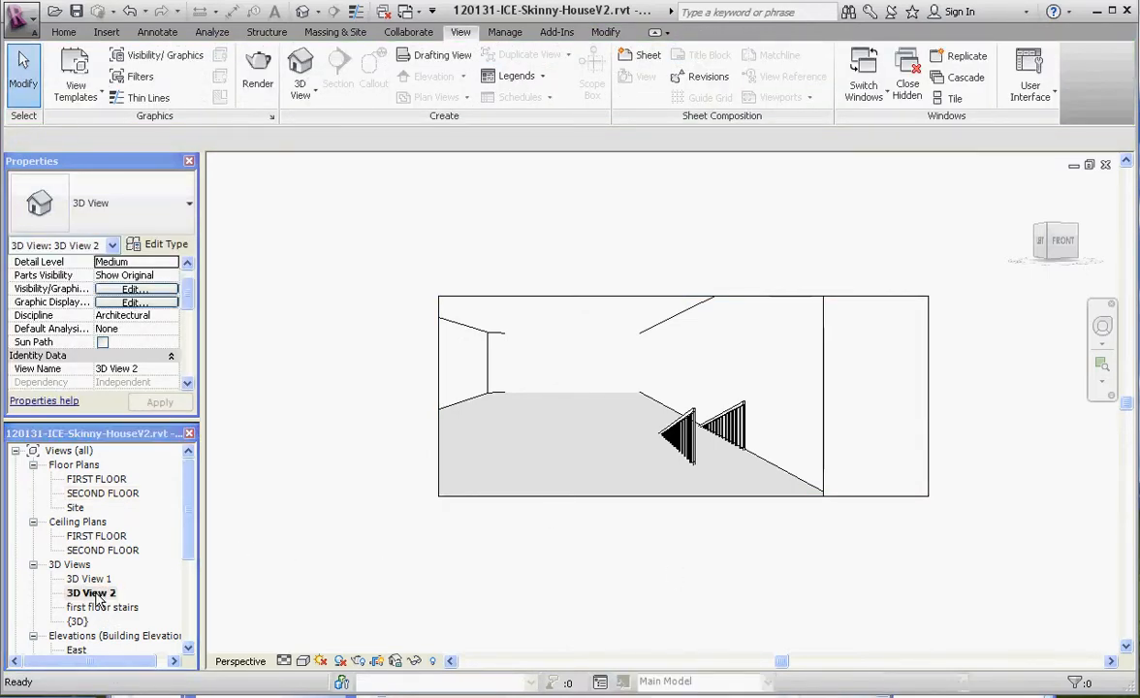
left_click(96, 478)
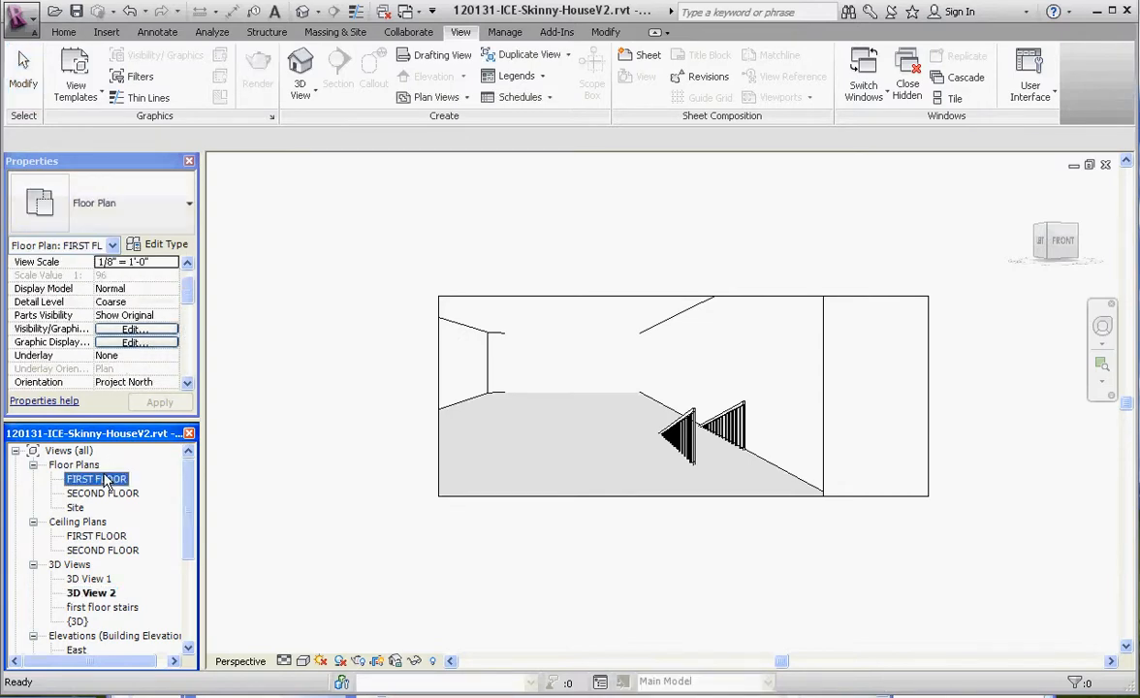
double_click(86, 594)
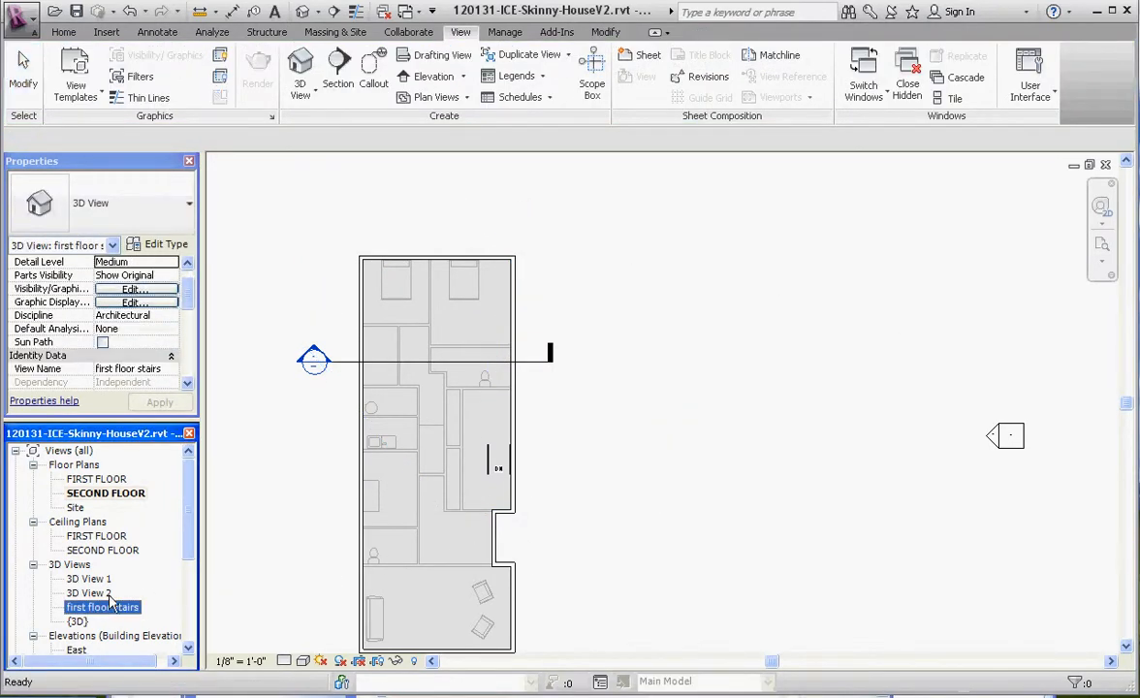
double_click(87, 593)
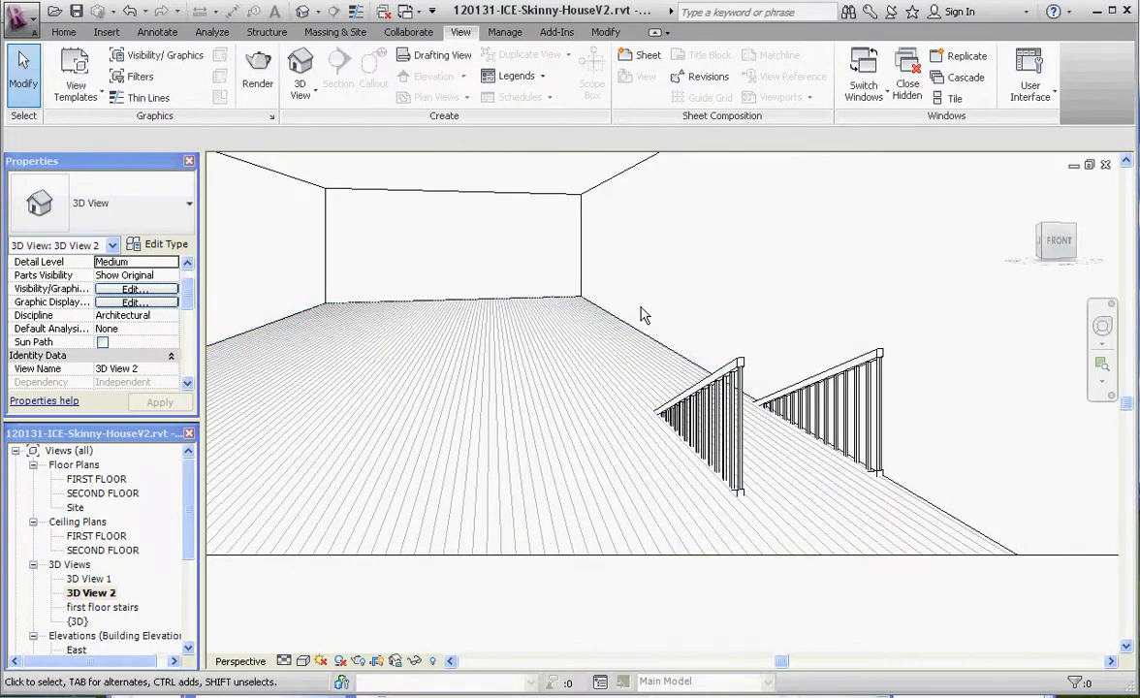
left_click(749, 461)
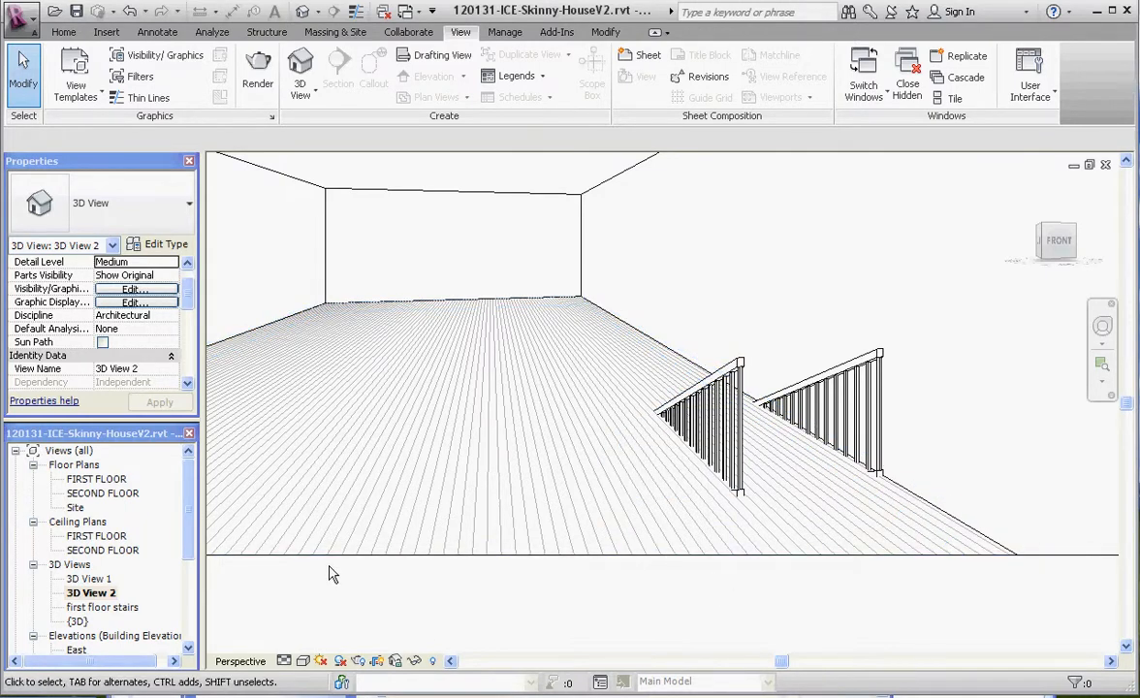
mouse_move(766, 506)
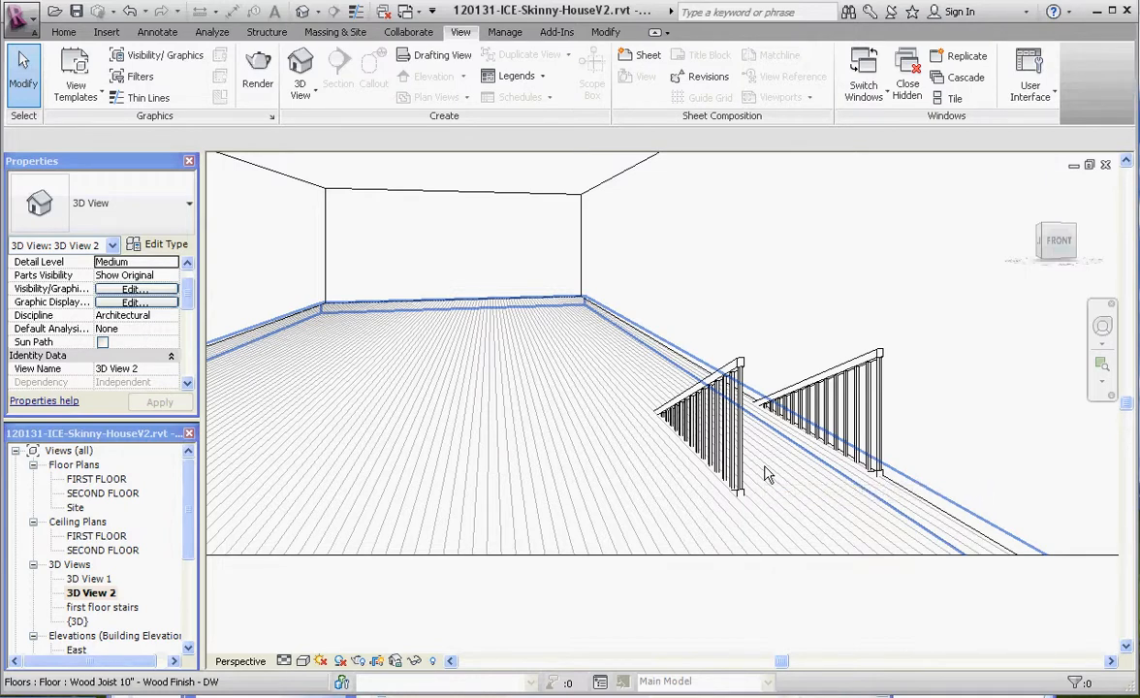
mouse_move(766, 475)
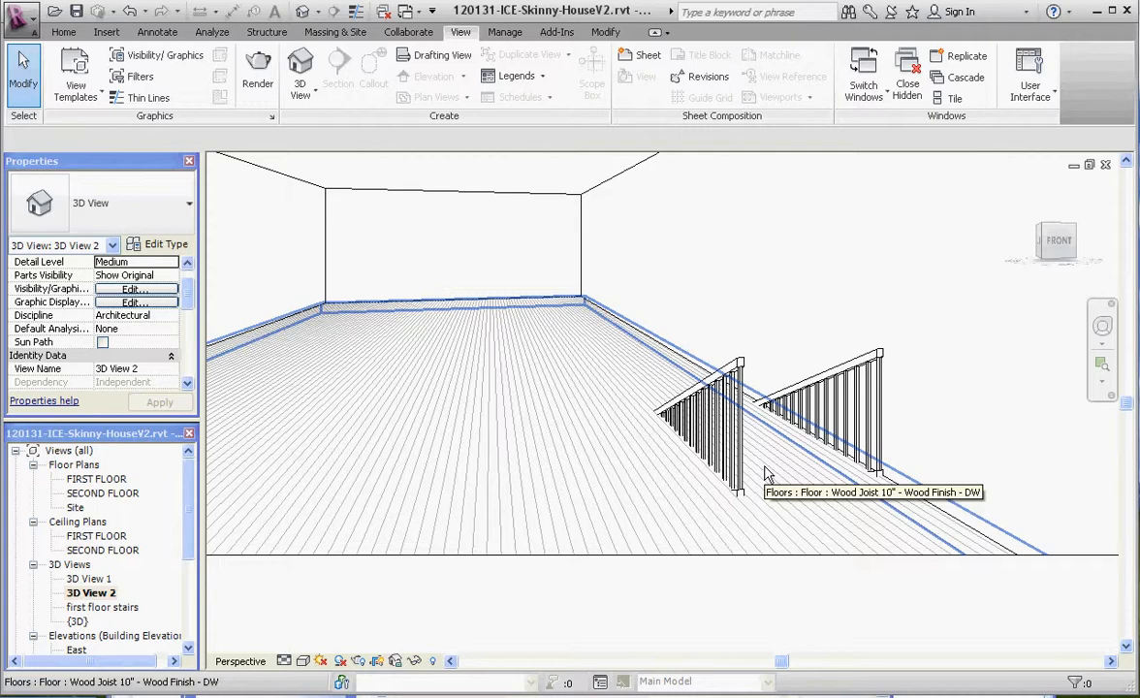
mouse_move(881, 510)
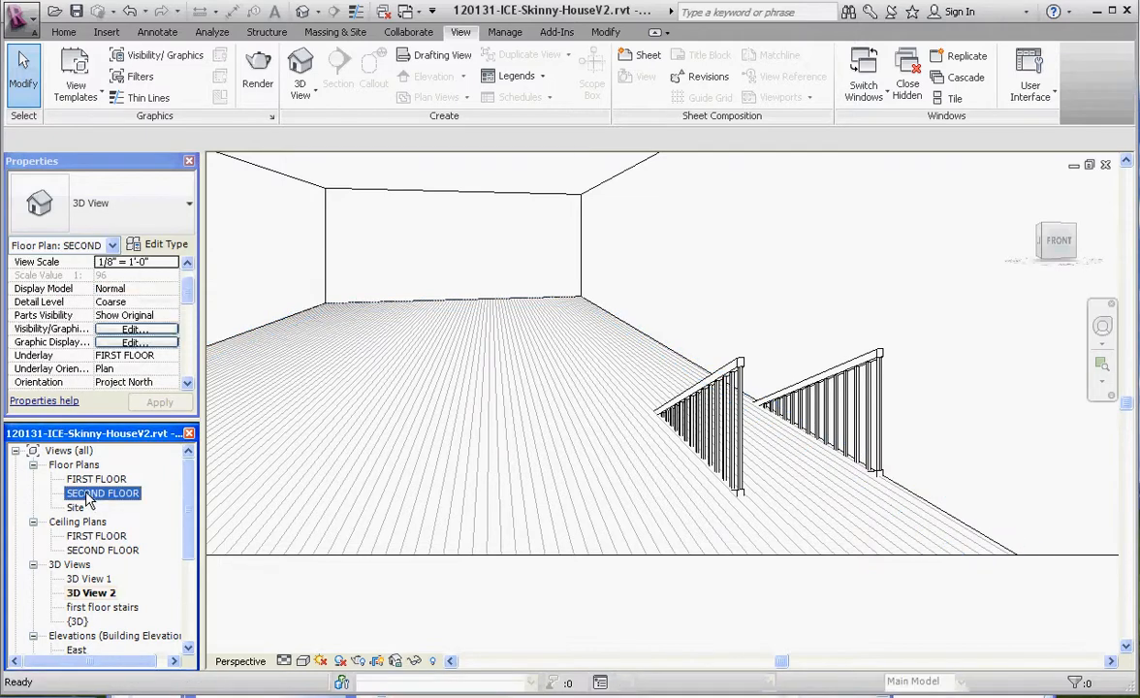
Open the SECOND FLOOR plan view from the Project Browser
double_click(101, 492)
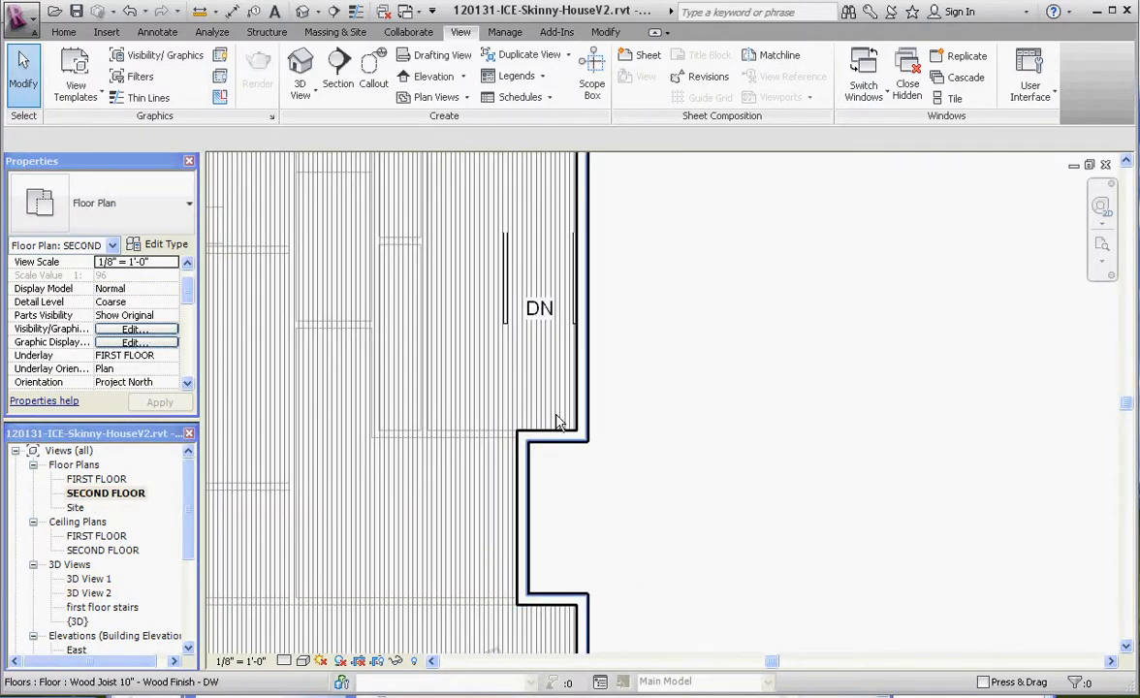
mouse_move(529, 398)
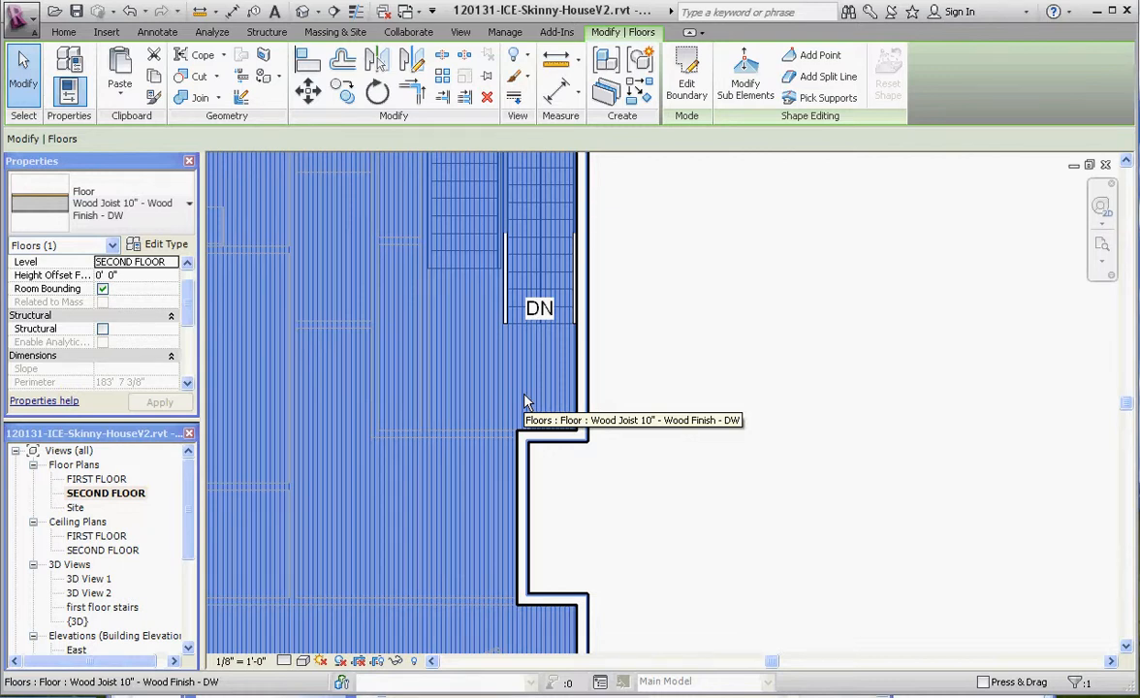
mouse_move(507, 387)
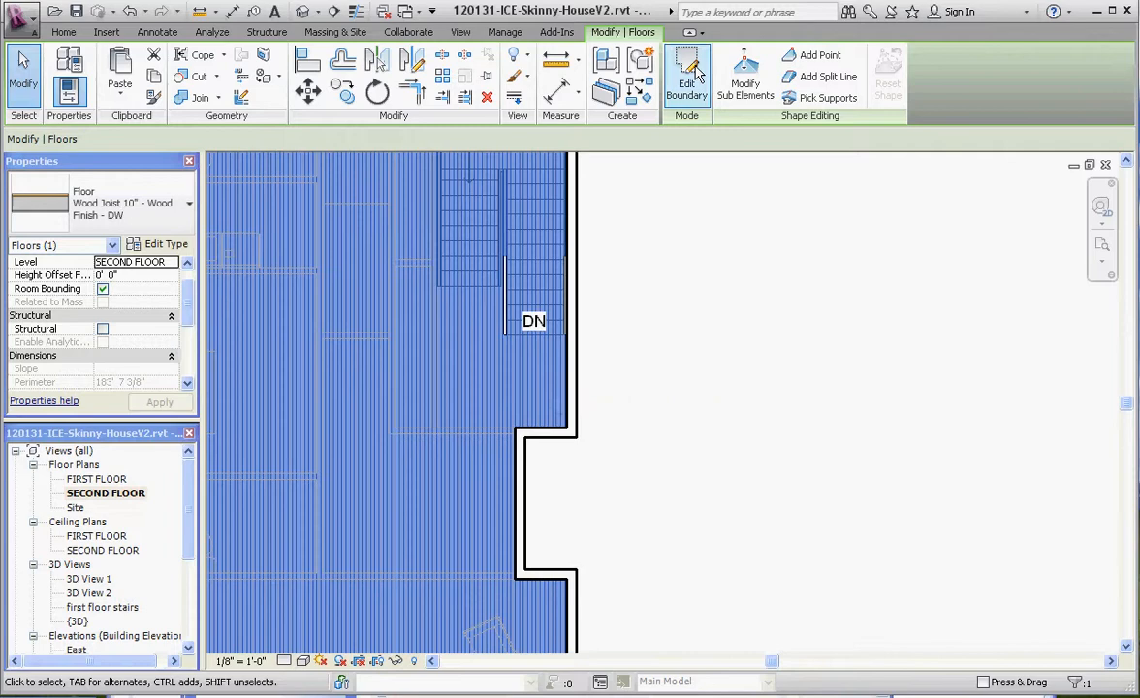
Edit the slab boundary sketch, adjusting lines around the stairwell and at the stair foot
left_click(686, 76)
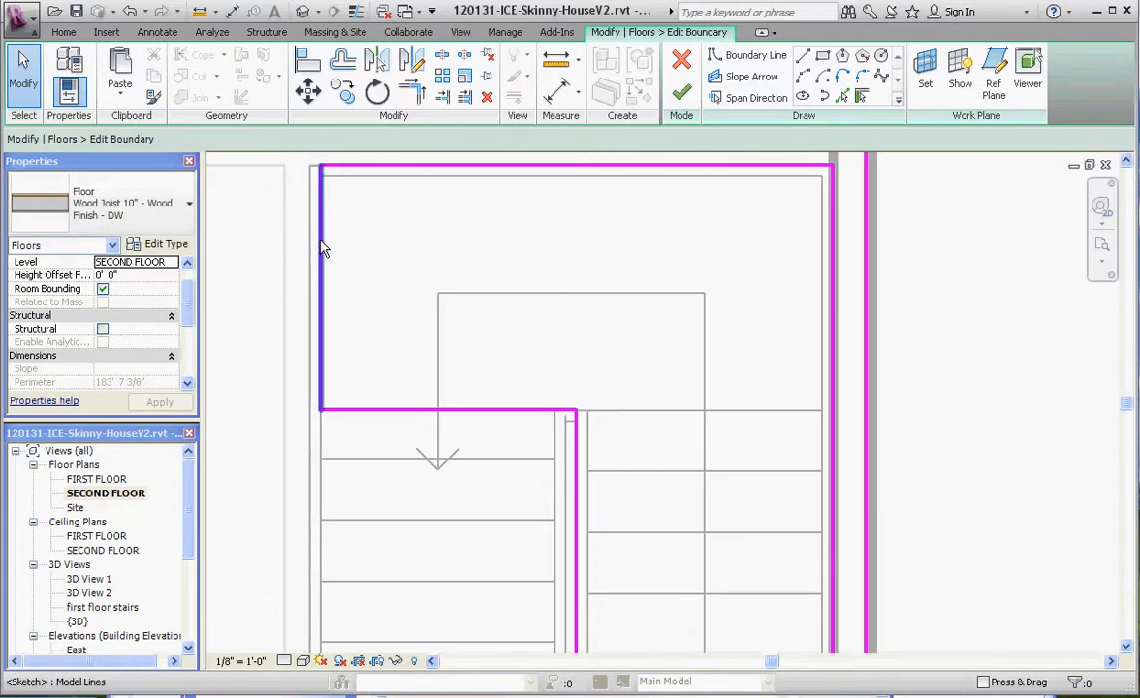
left_click(317, 281)
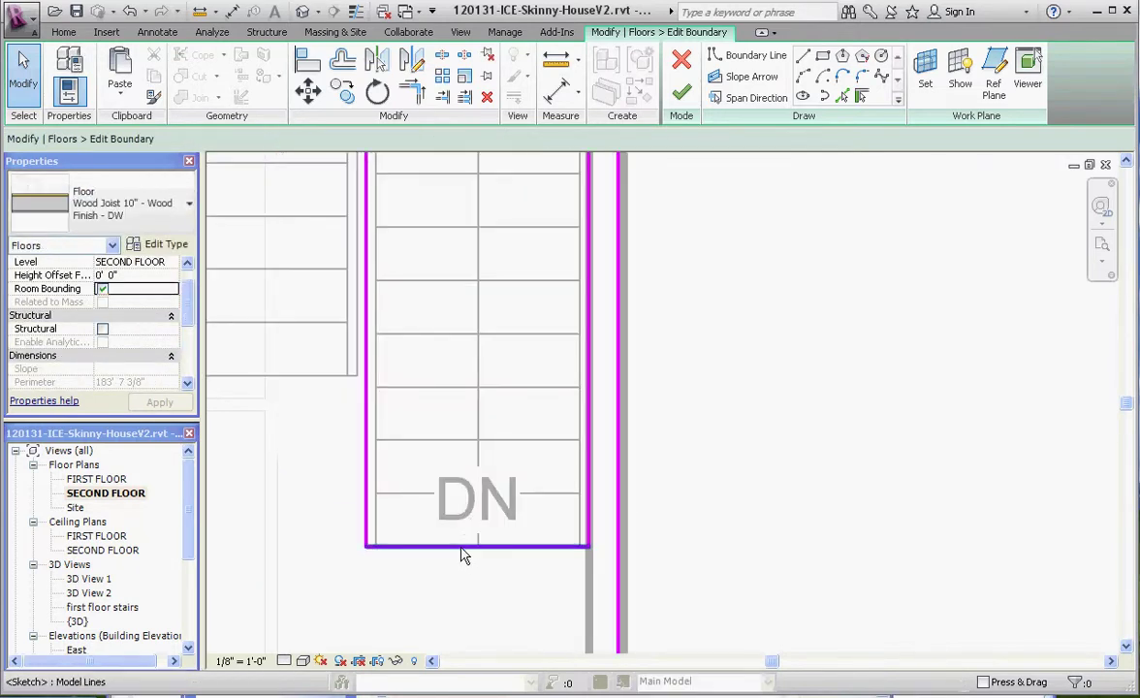
mouse_move(475, 536)
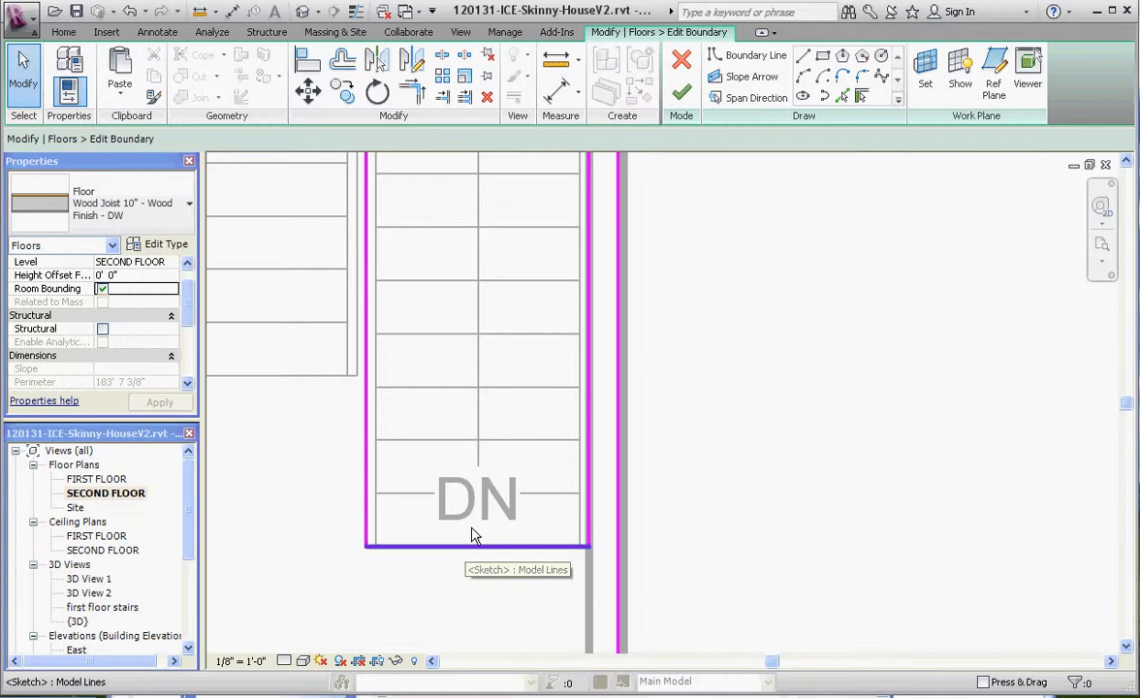
left_click(476, 546)
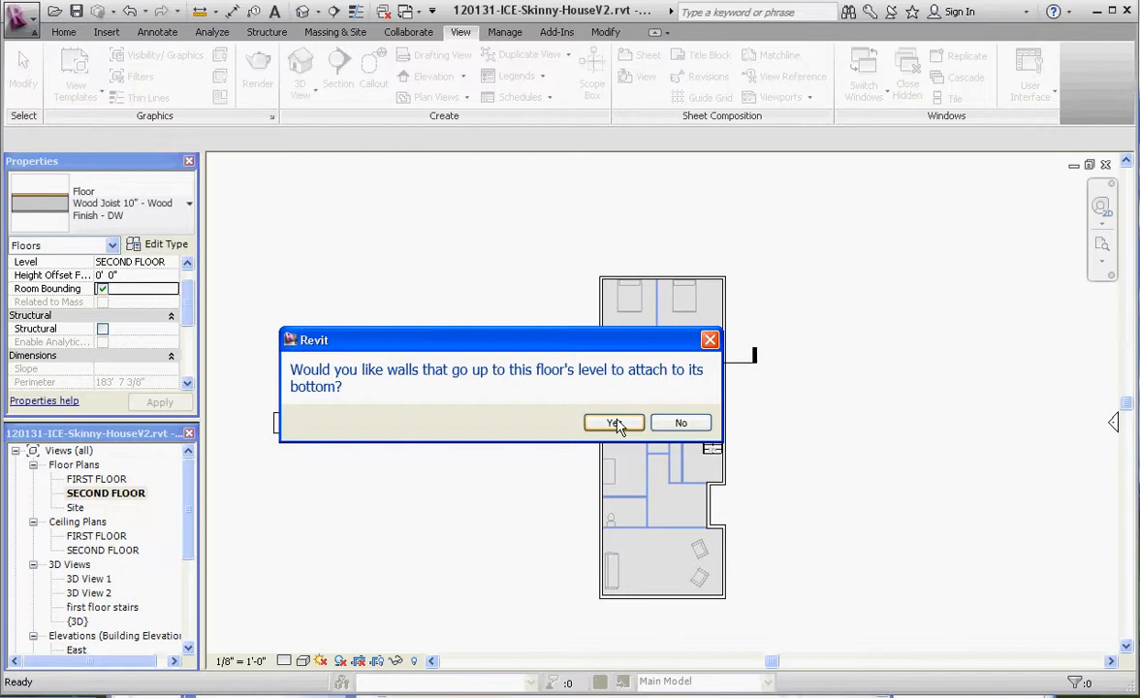
Answer Yes to attach the walls below to the slab's underside
left_click(613, 423)
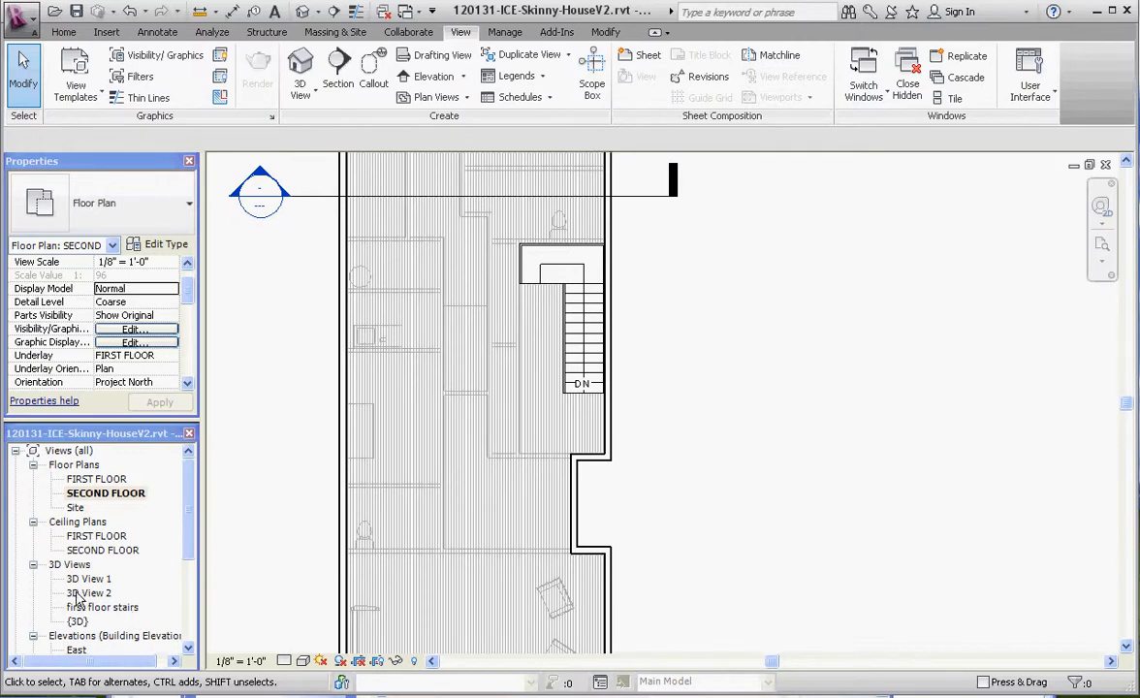
Rename 3D View 2 to 'second floor stairs', open it, and select the slab
right_click(82, 593)
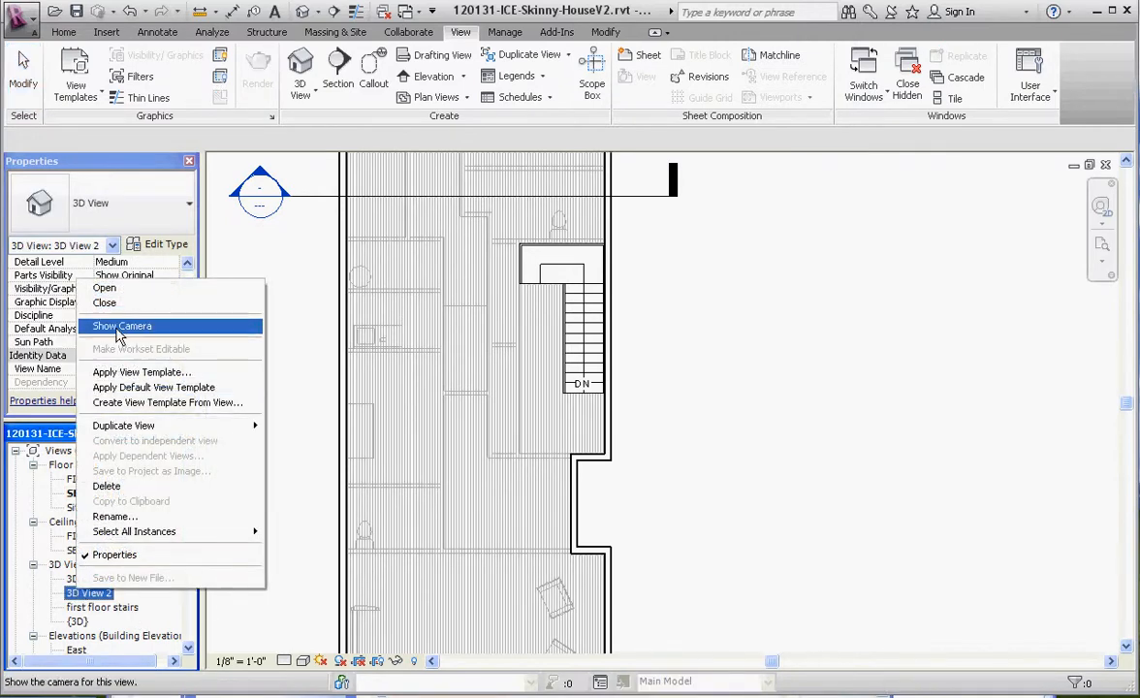
left_click(116, 516)
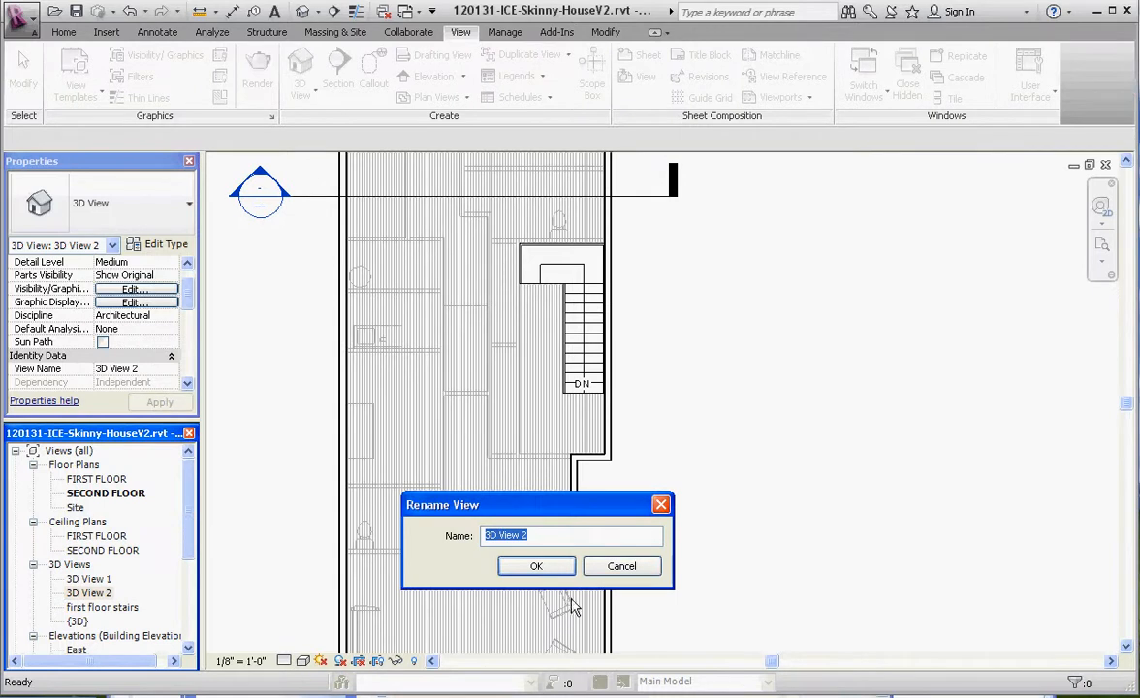
type("second floor sta")
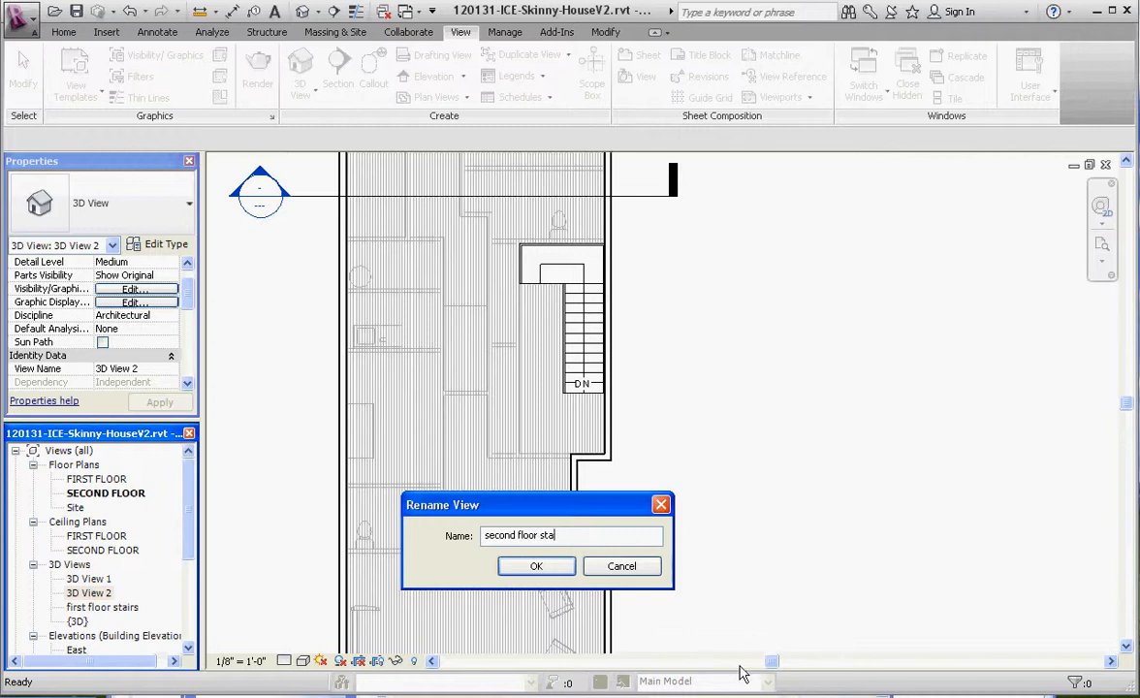
type("irs")
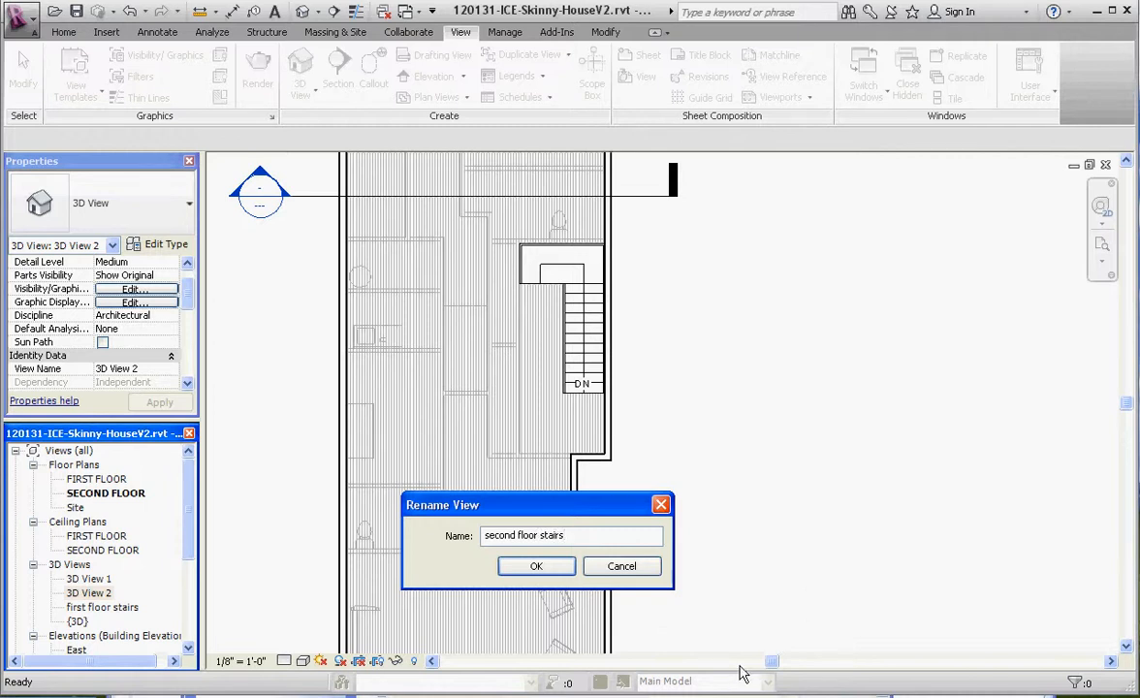
left_click(536, 567)
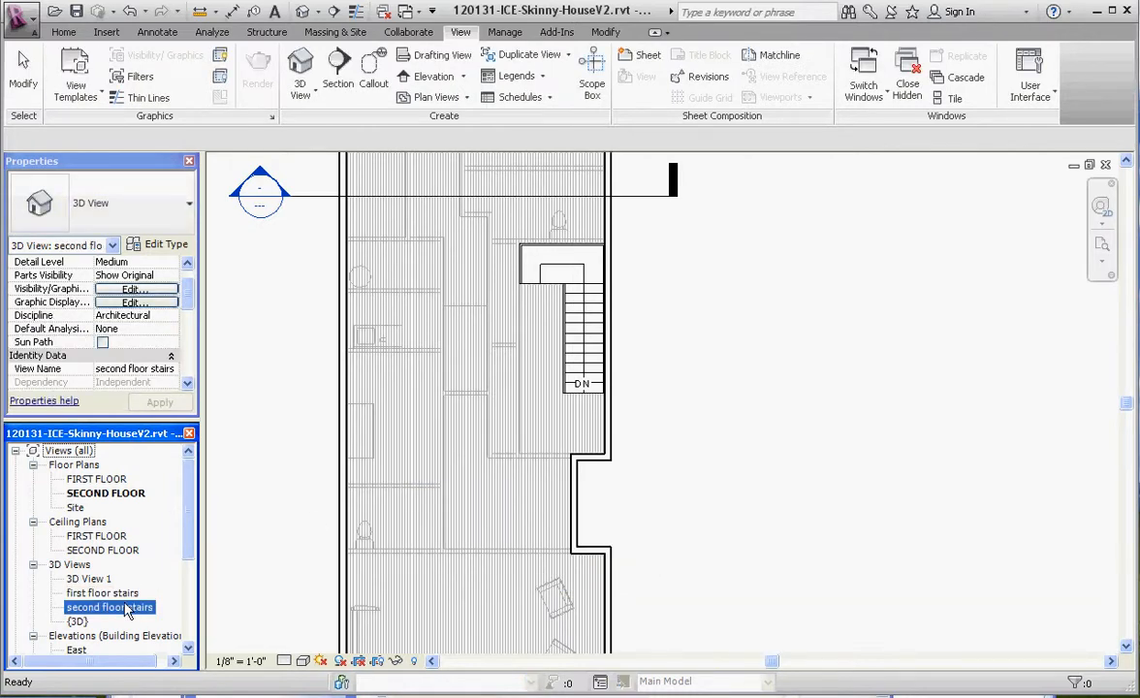
double_click(109, 607)
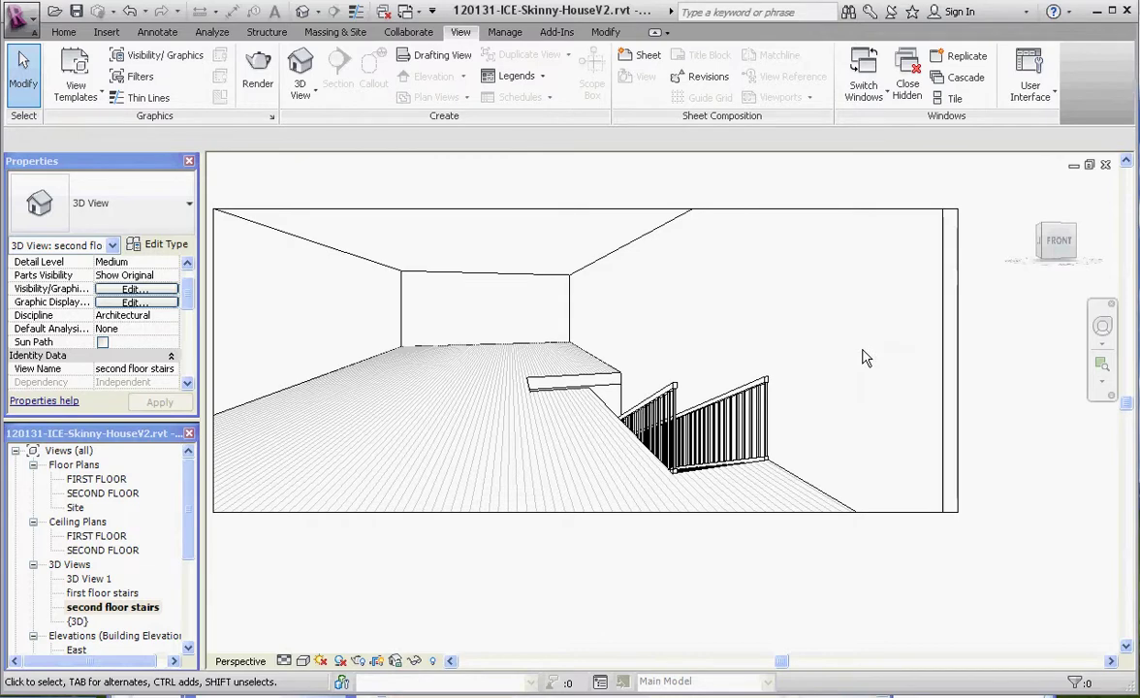
left_click(508, 397)
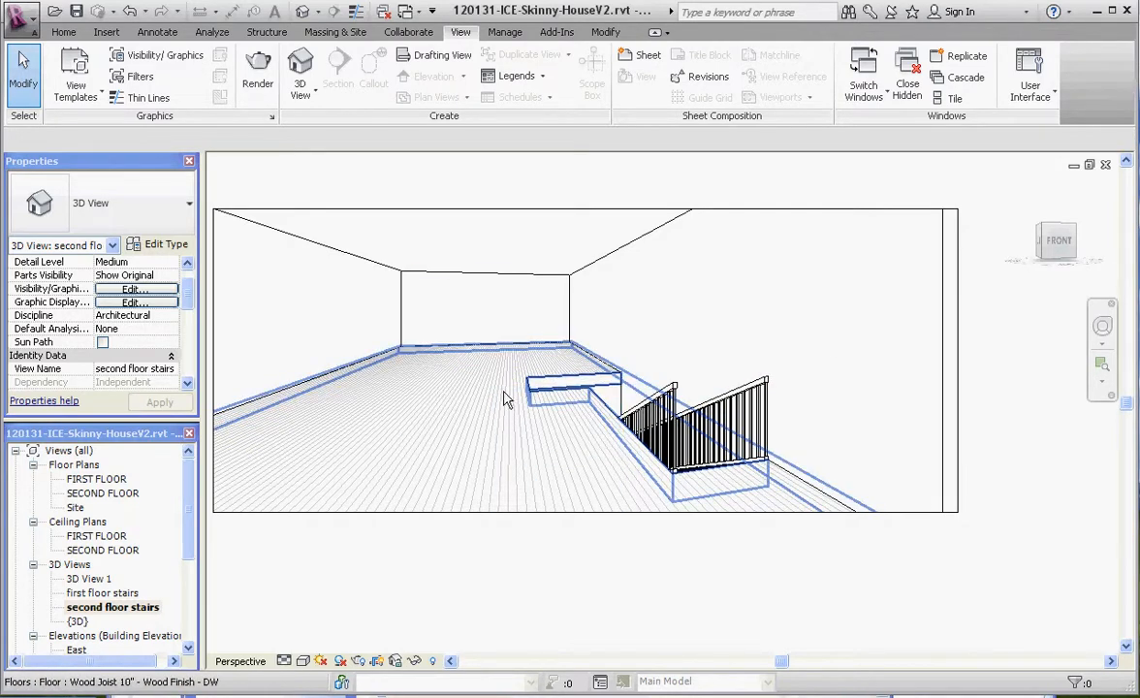